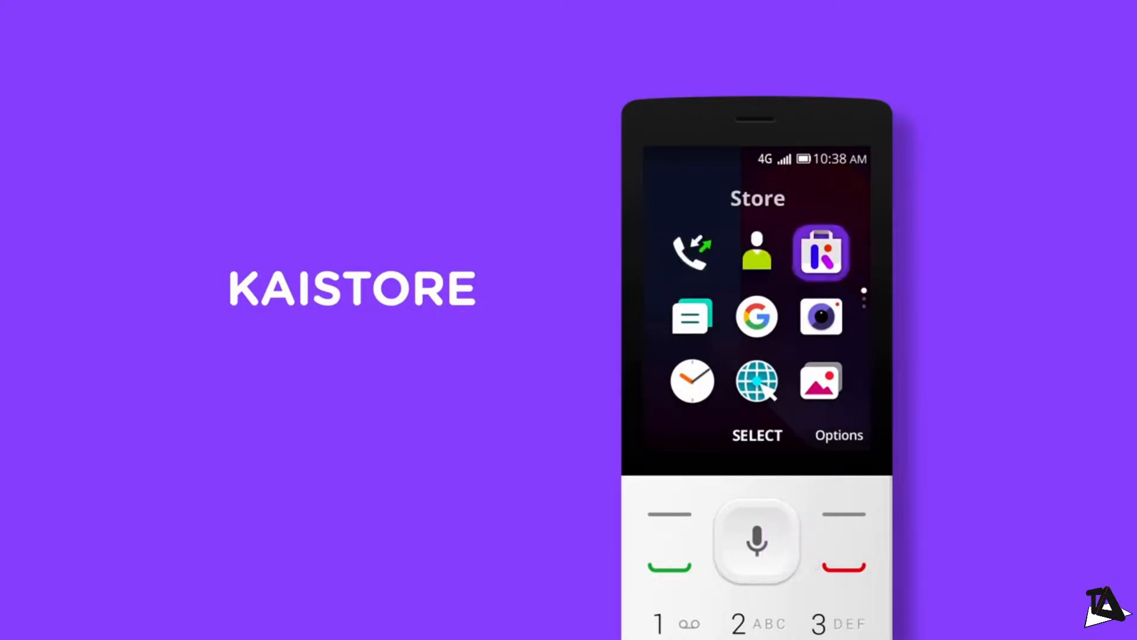
Step: Launch the KaiStore from the app menu and browse to the Utilities category (Todo, Kai Weather, QR Reader)
{"action": "left_click", "coordinate": [820, 252]}
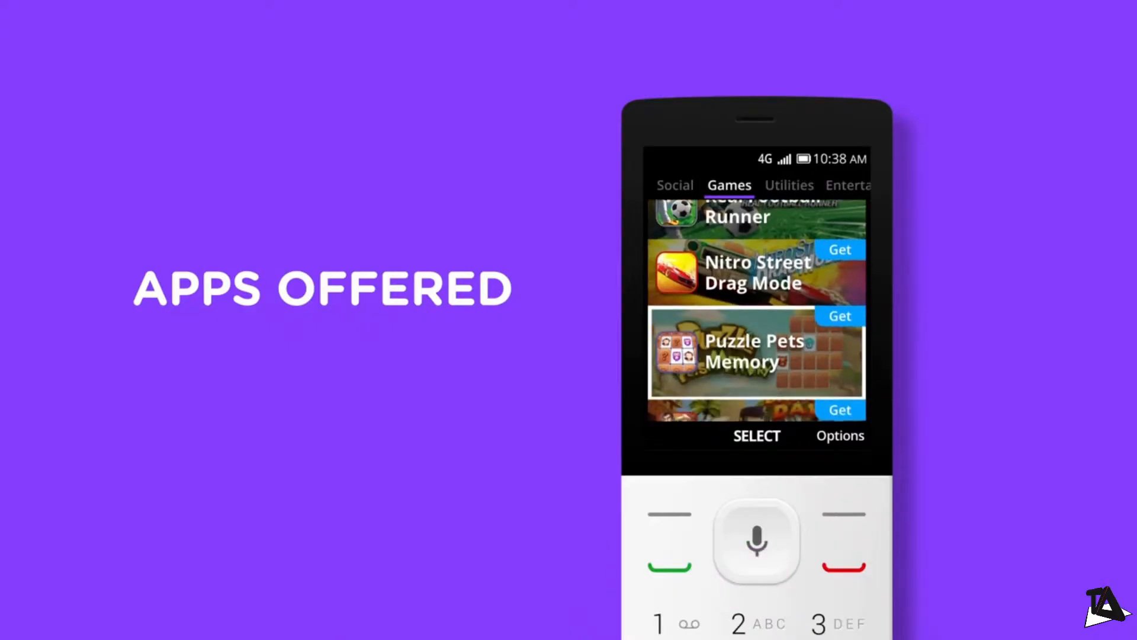
{"action": "left_click", "coordinate": [789, 184]}
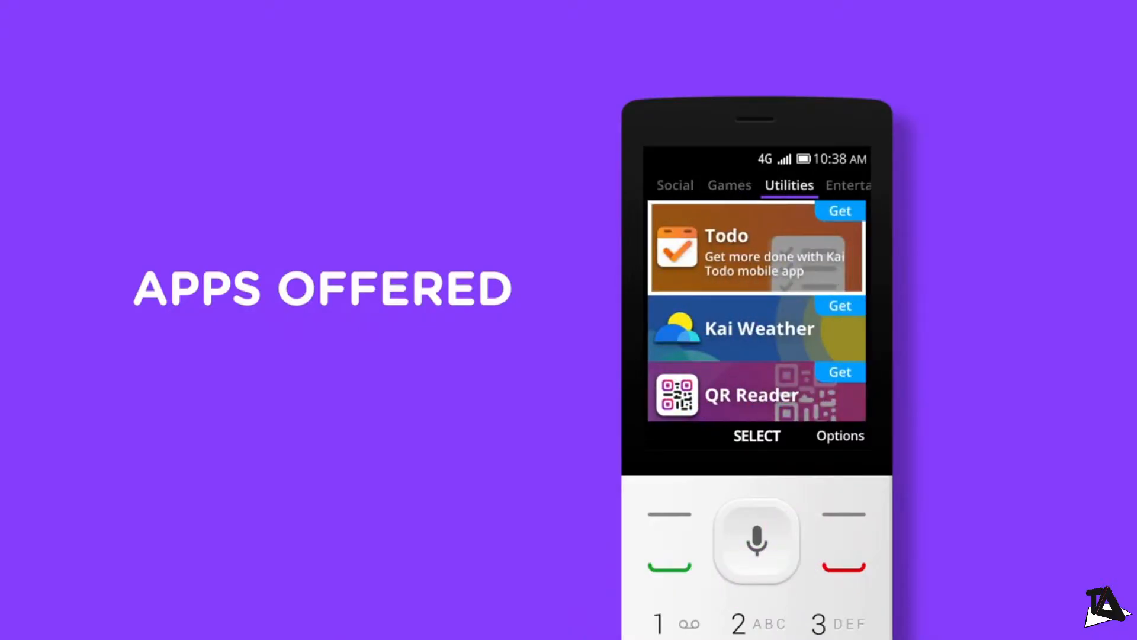